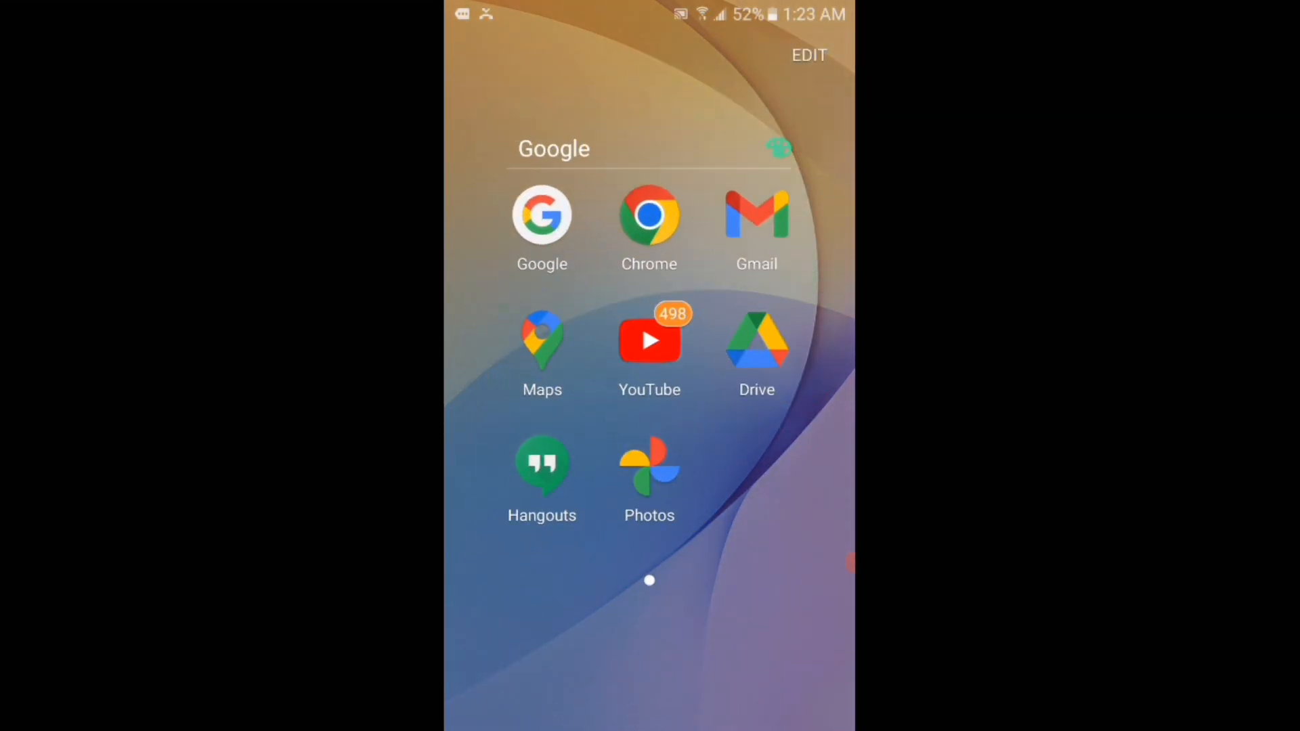
# Search Google for 'alibaba' so the official Alibaba.com result appears.
pyautogui.click(541, 215)
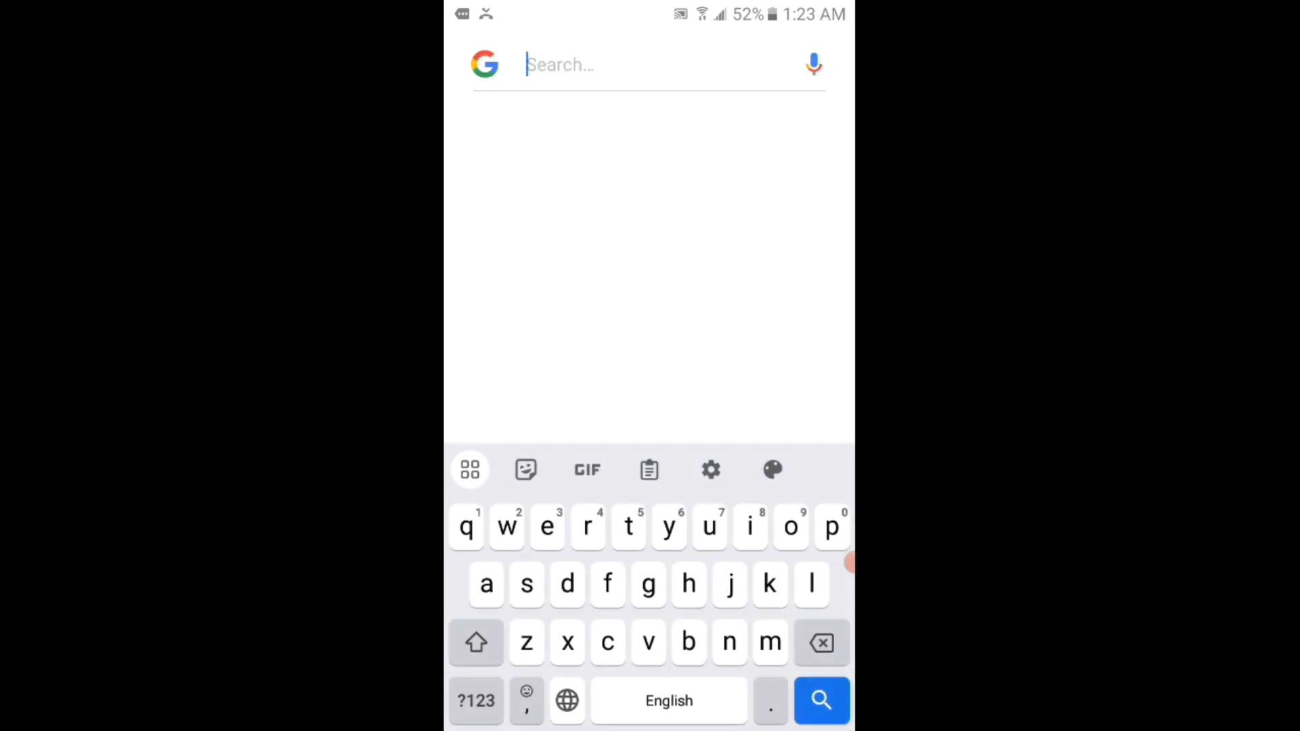
pyautogui.write('alibaba')
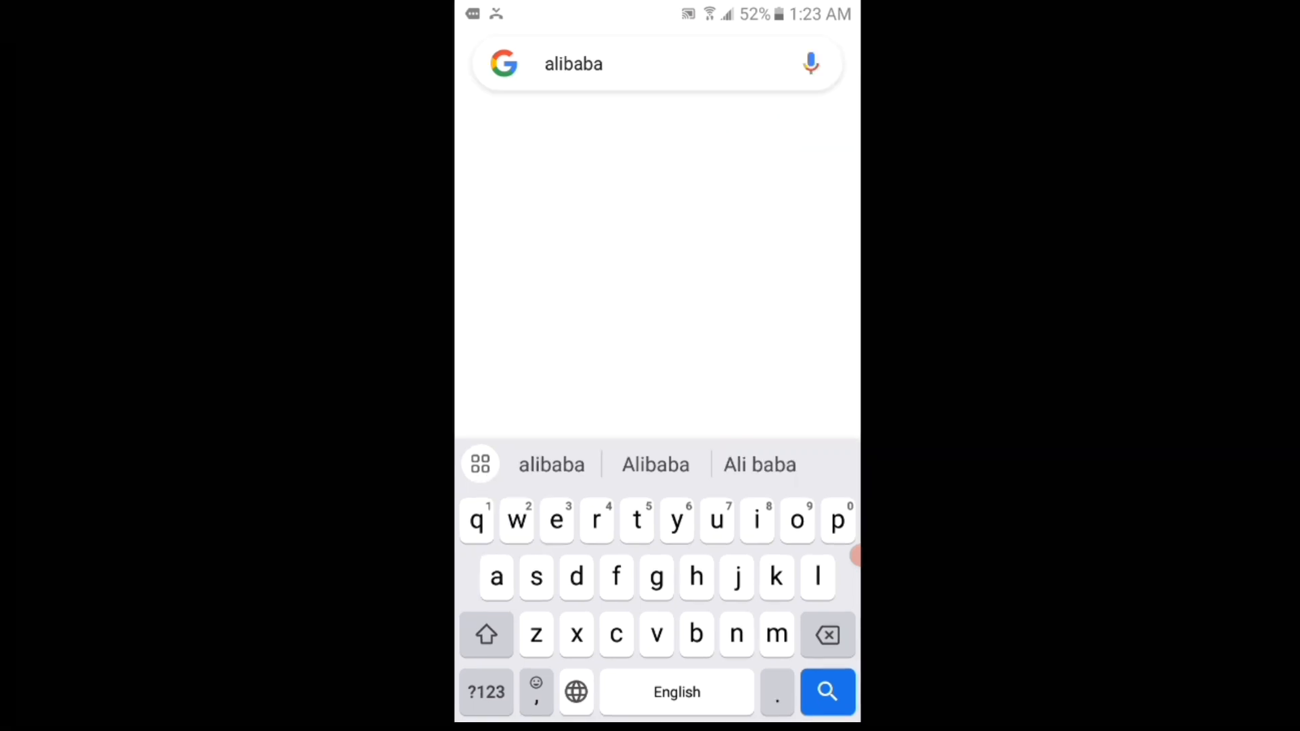
pyautogui.click(826, 692)
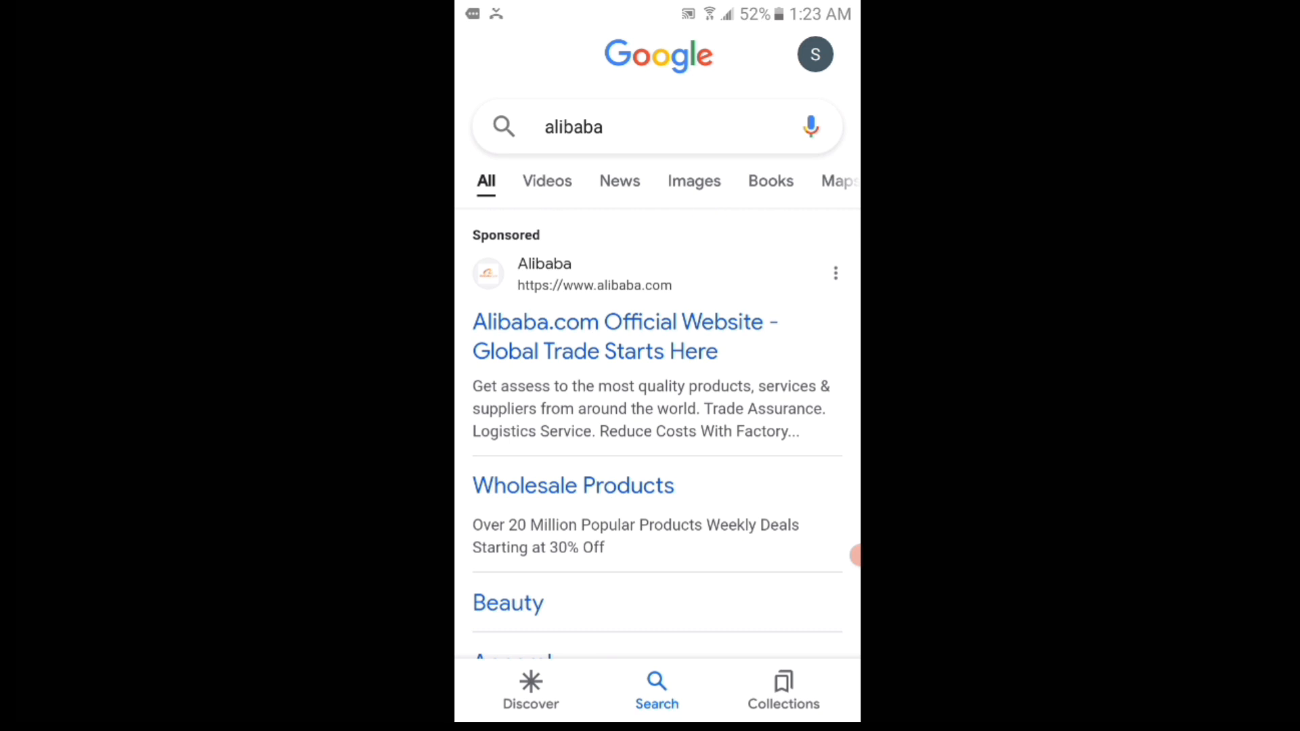
# Begin a new Alibaba.com account registration up to the email code step, then go to the home screen.
pyautogui.click(623, 336)
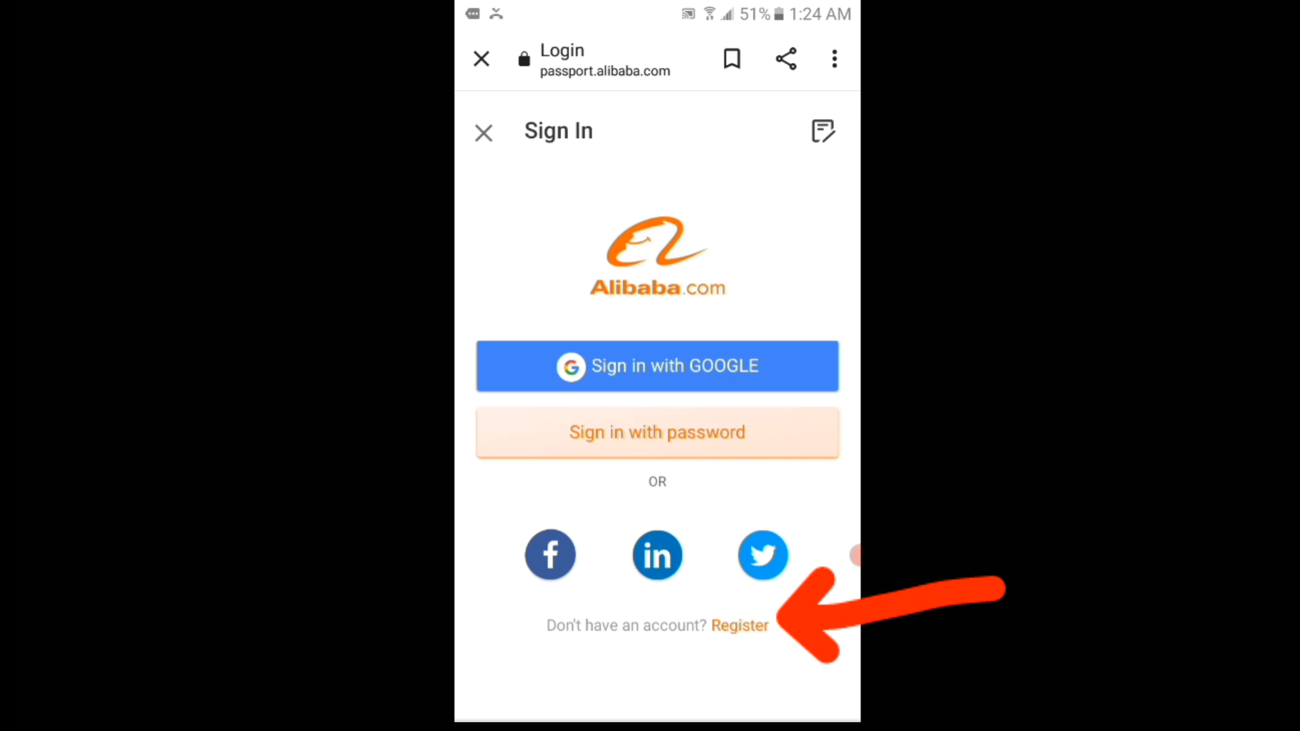
pyautogui.click(739, 625)
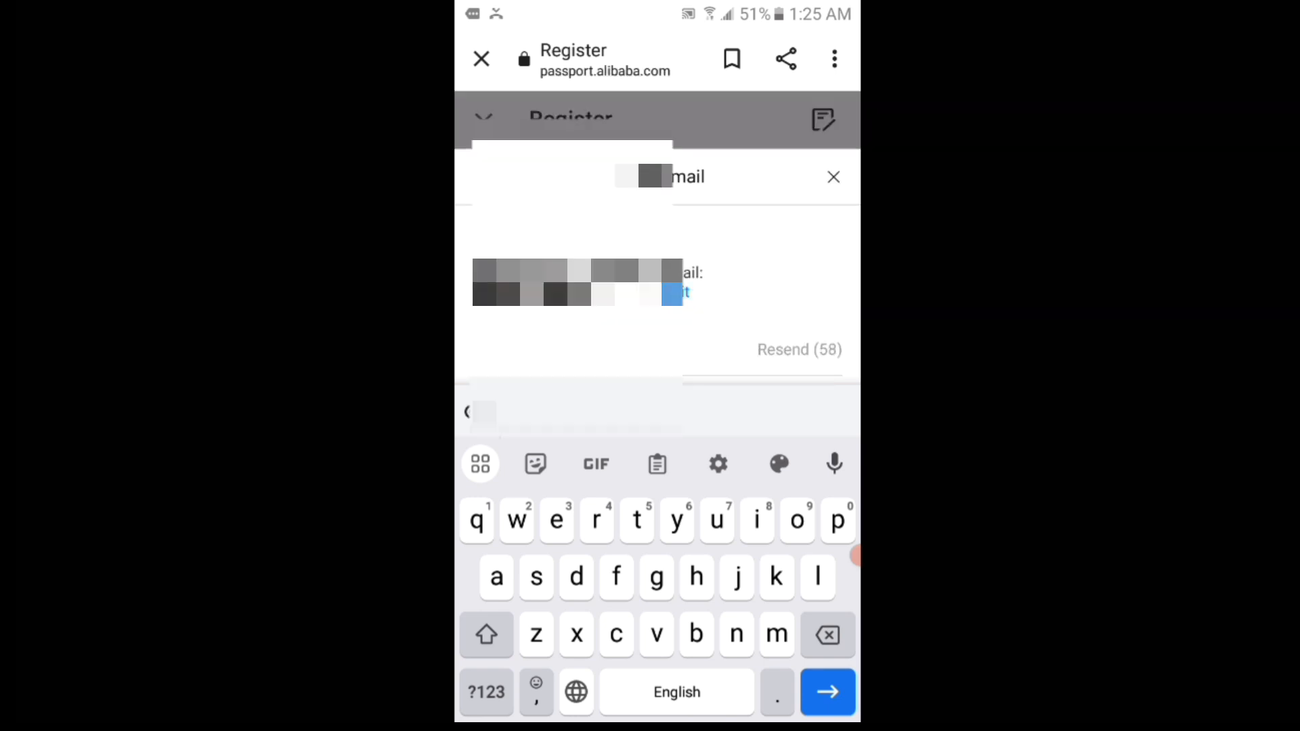
pyautogui.click(480, 59)
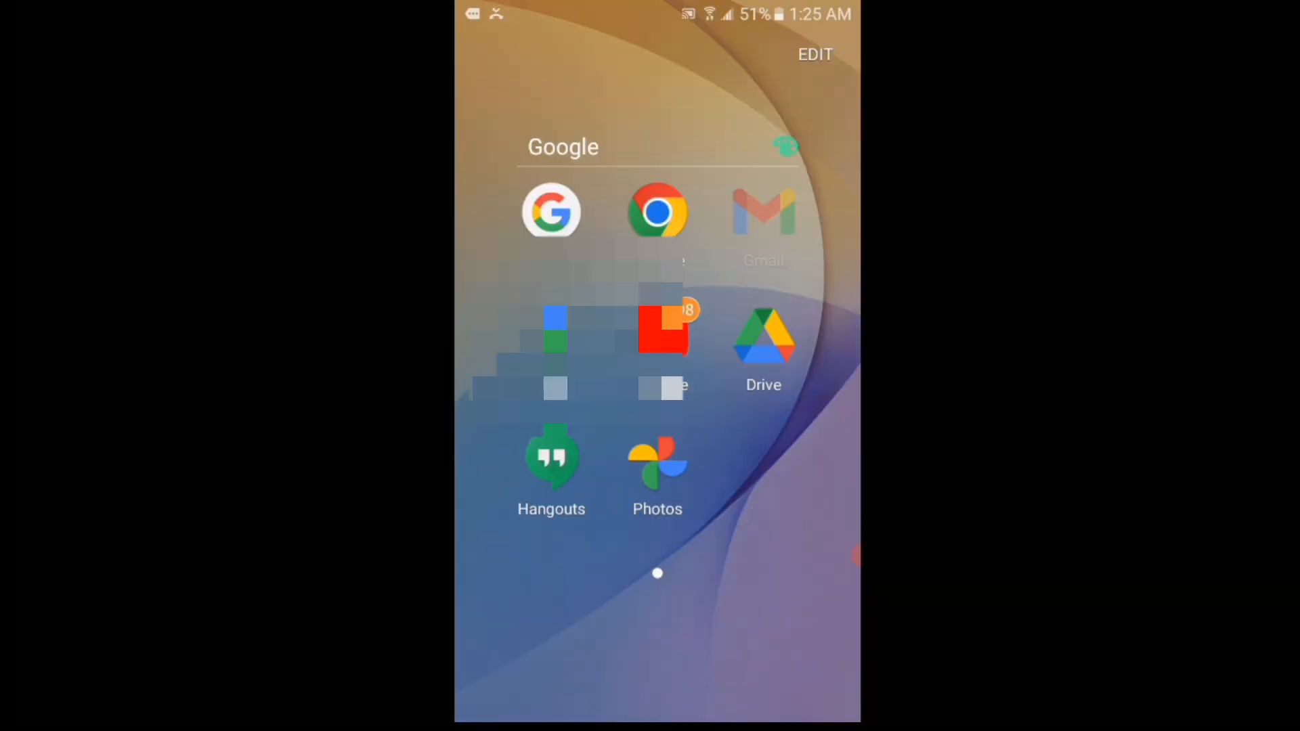
pyautogui.click(761, 211)
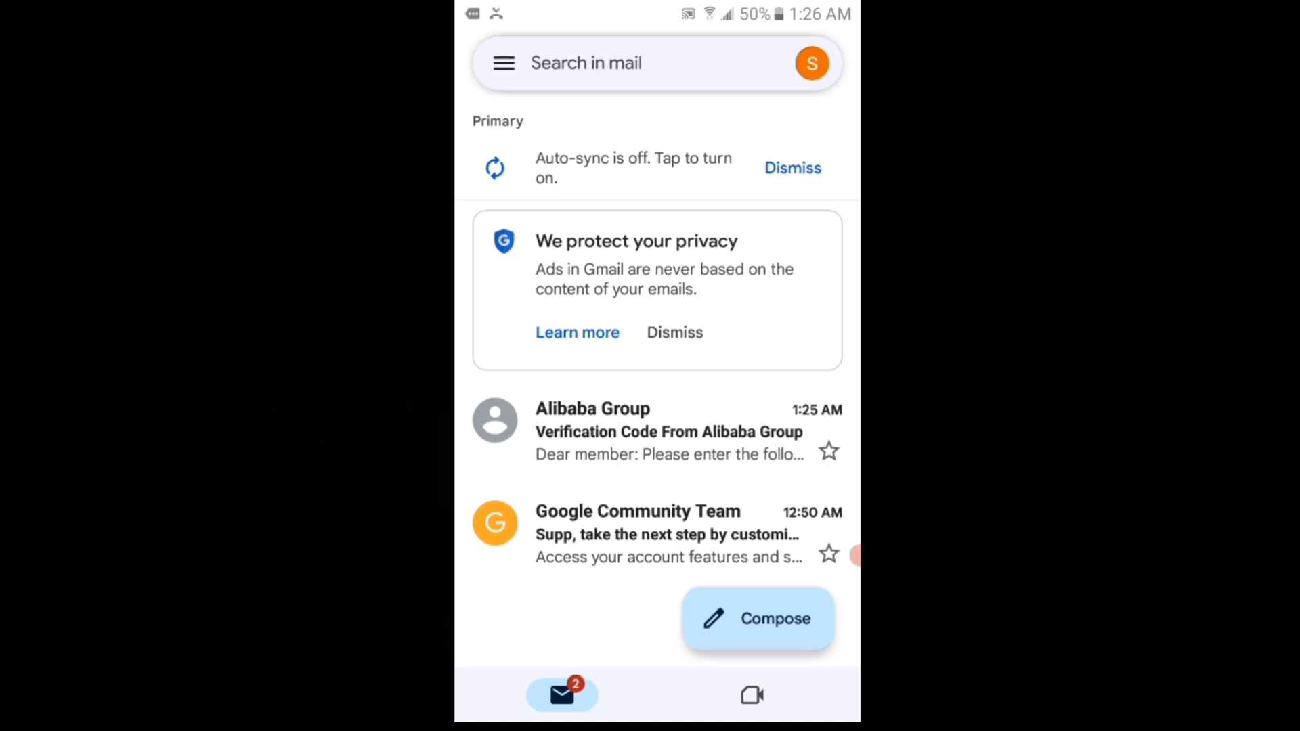
pyautogui.click(667, 431)
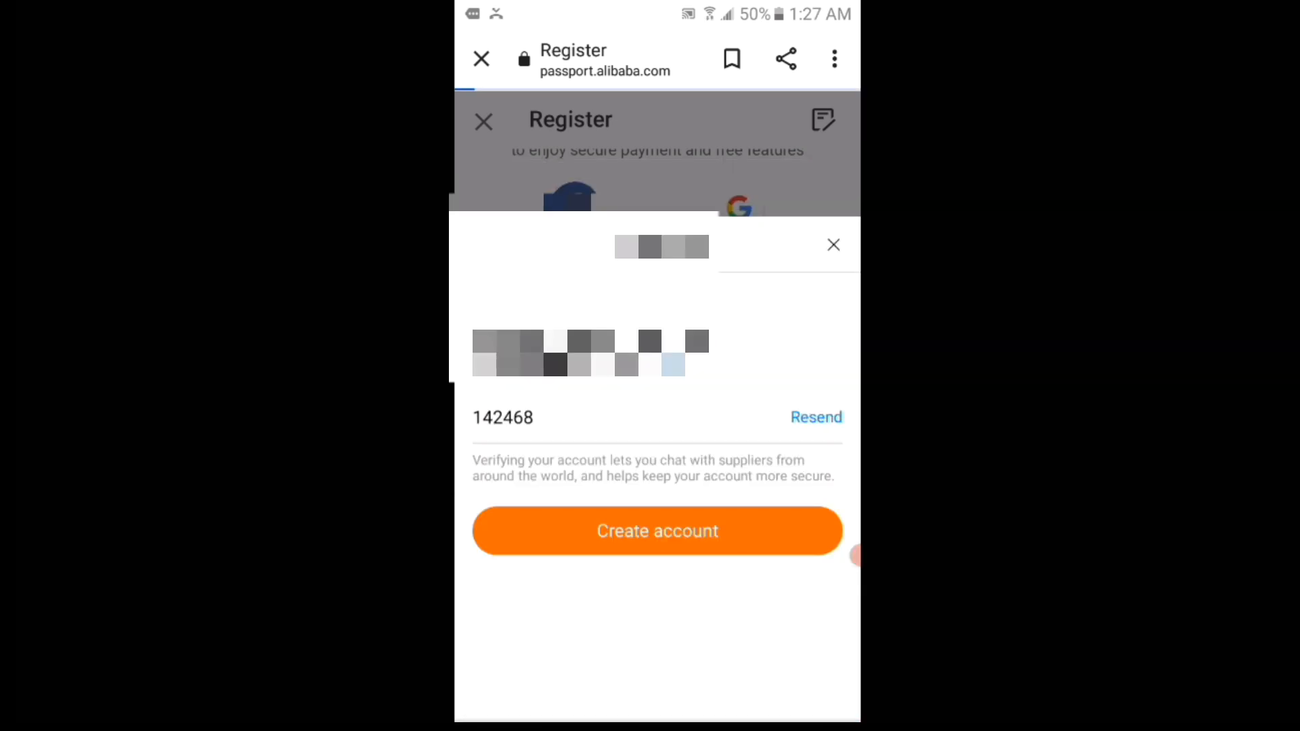
# Create the account, return from the failed-login message, and reopen an empty registration form.
pyautogui.click(656, 530)
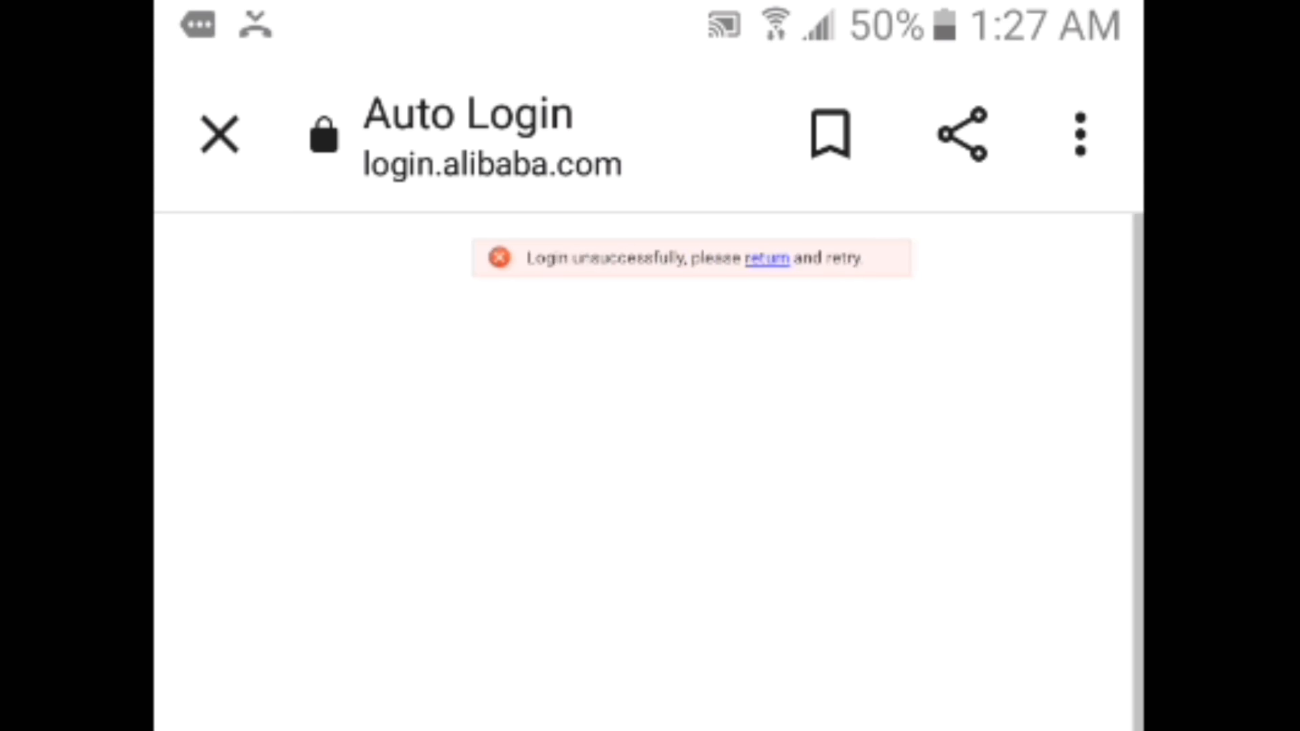
pyautogui.click(764, 258)
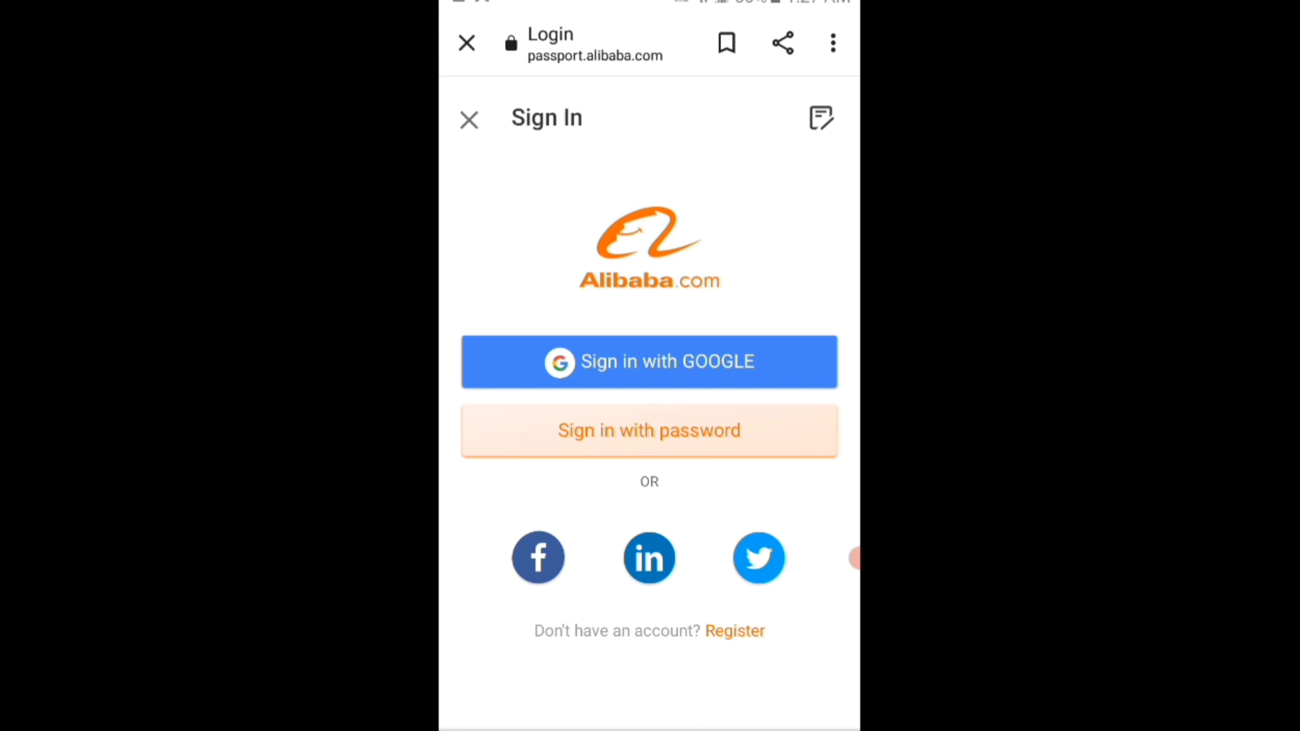
pyautogui.click(650, 431)
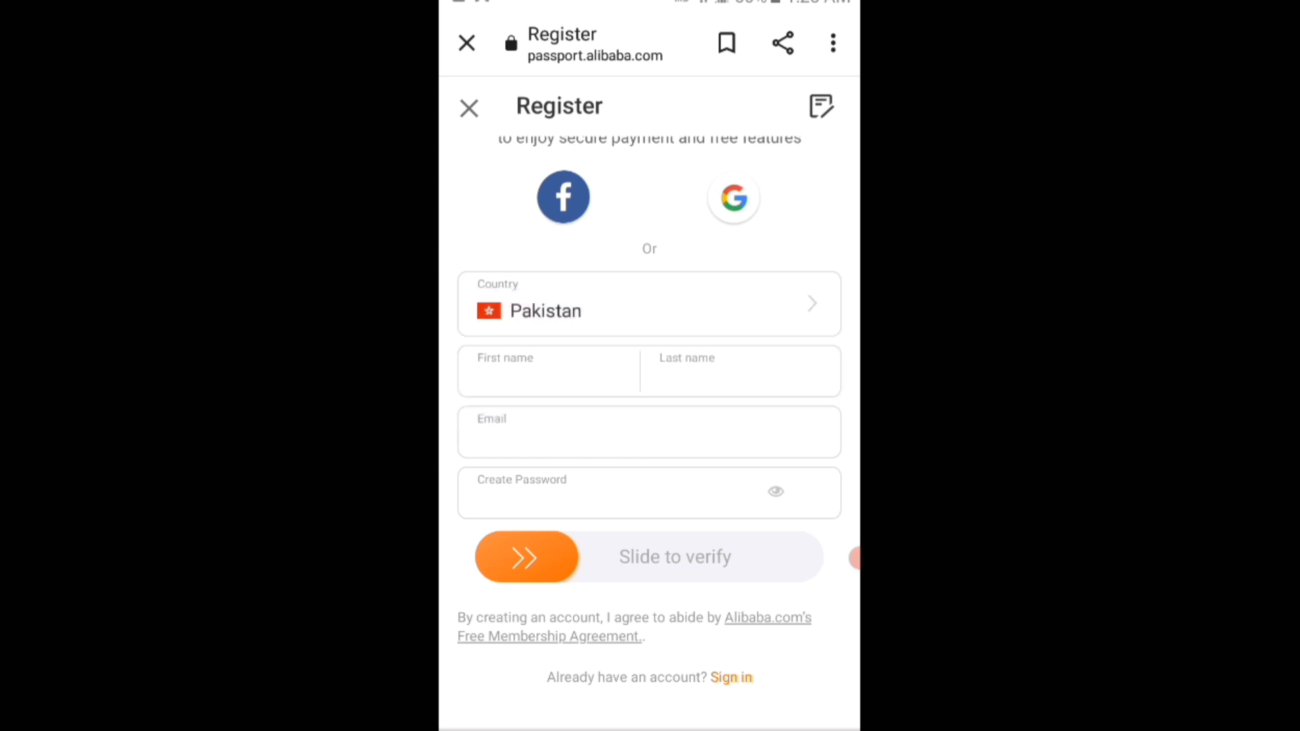
# Sign in with the new account's email and password, reaching the mobile-number verification page.
pyautogui.click(731, 677)
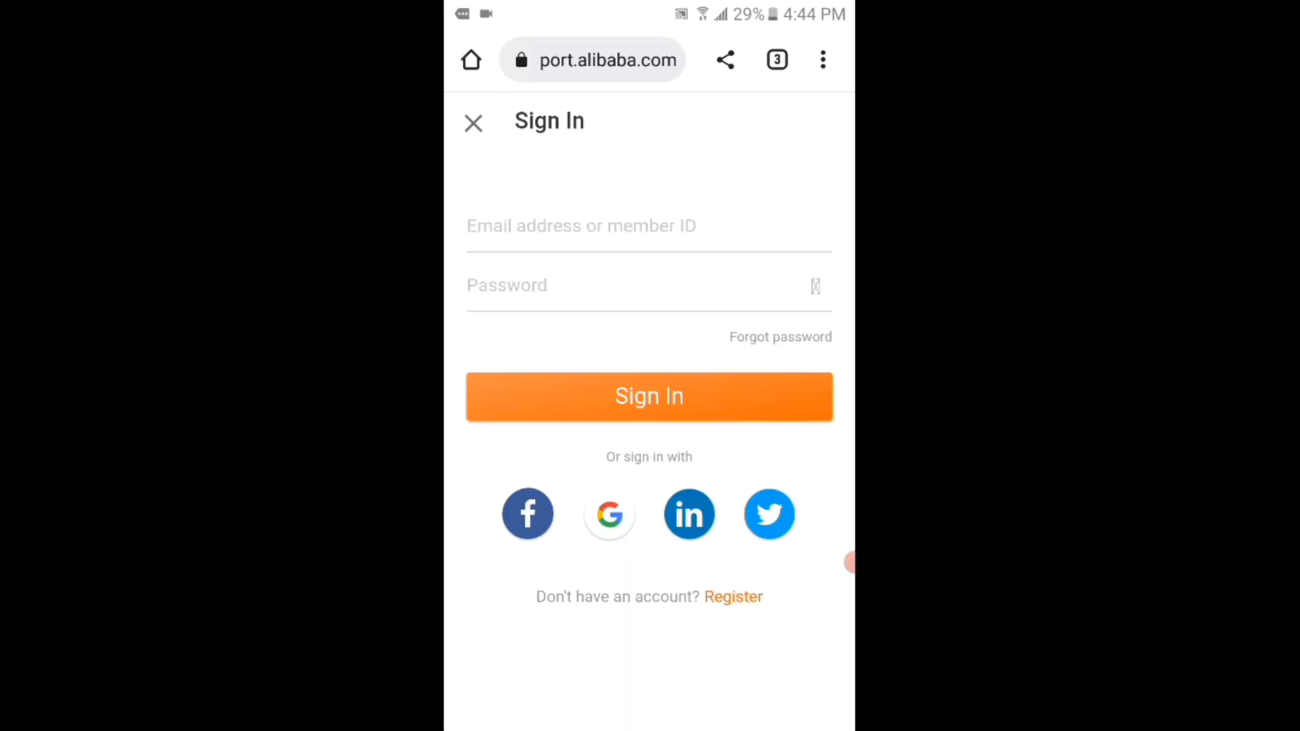
pyautogui.click(649, 225)
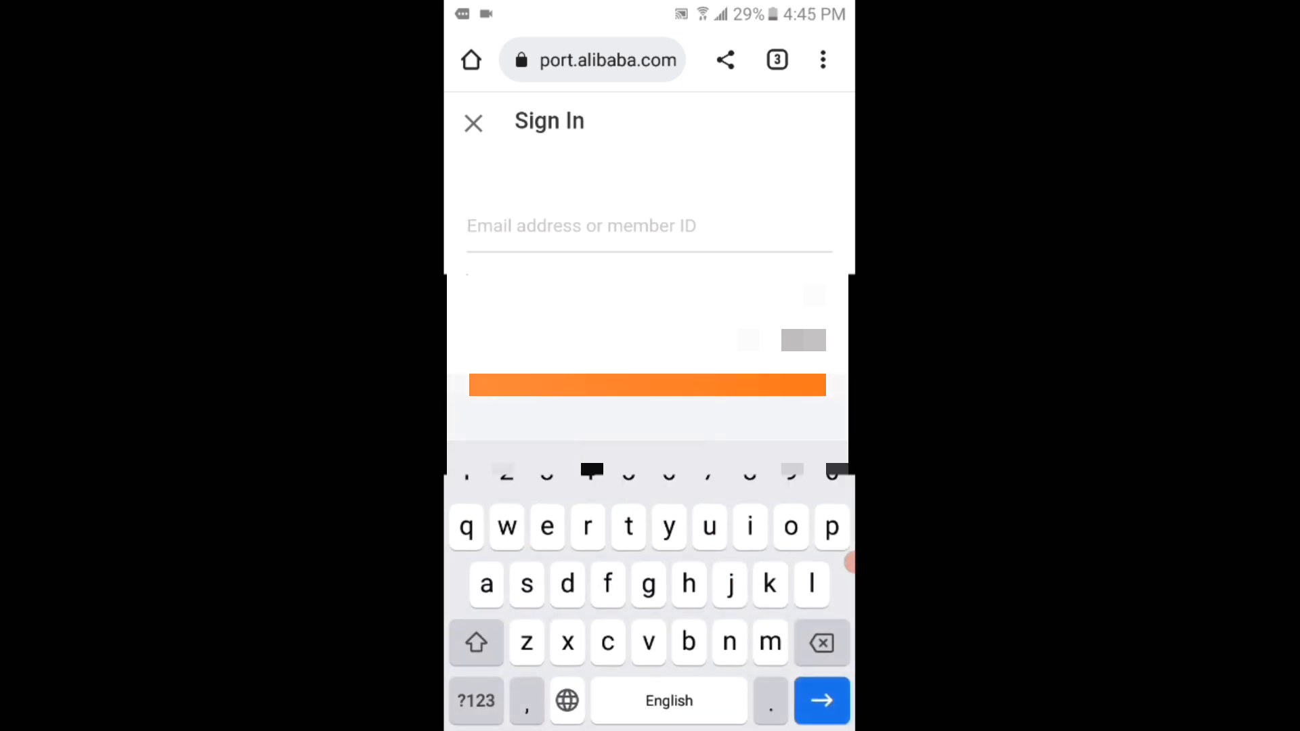
pyautogui.click(649, 226)
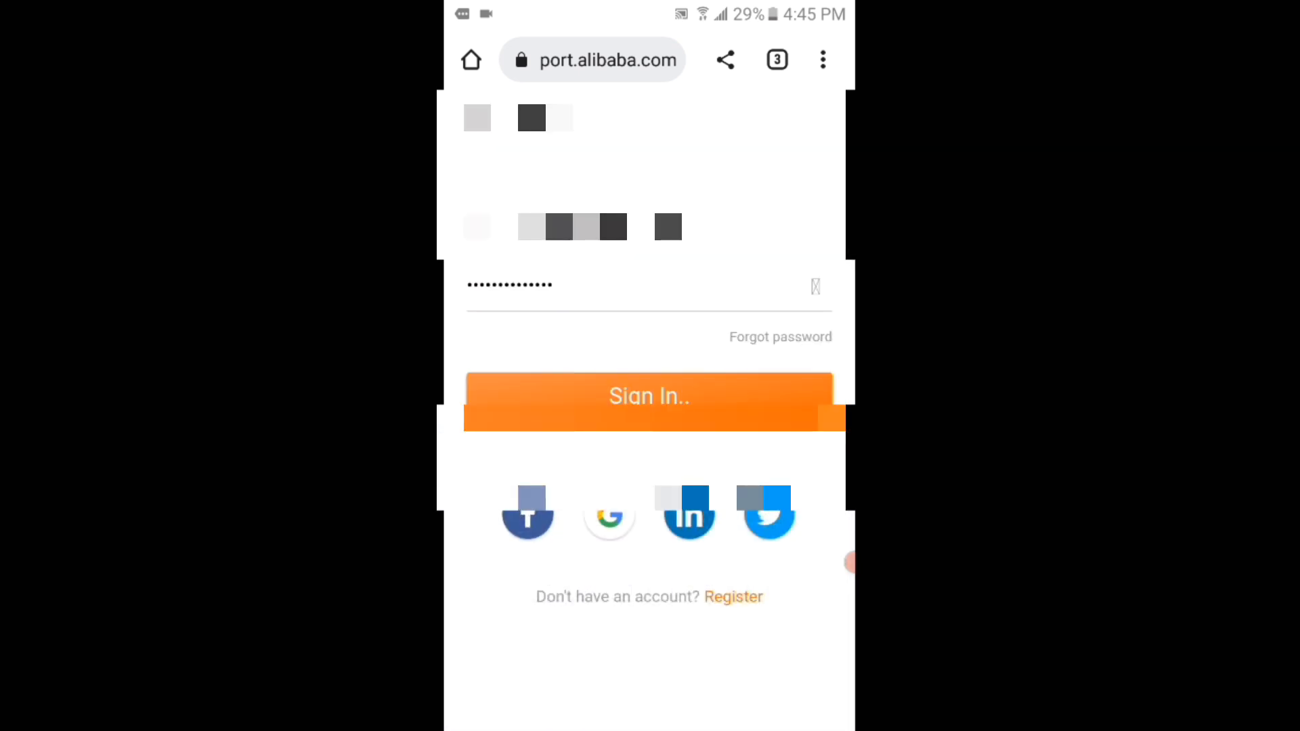
pyautogui.click(649, 396)
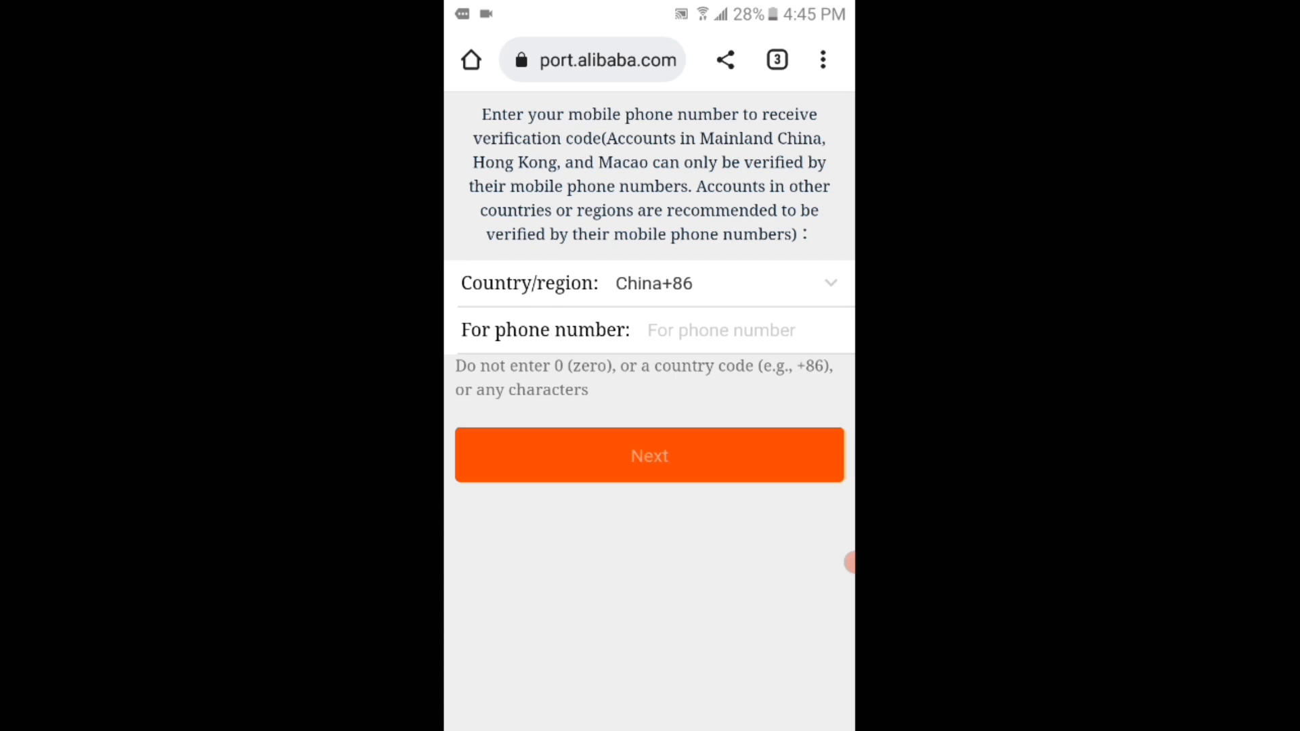
# Submit the Pakistan +92 mobile number to reach the verification code page.
pyautogui.scroll(3)
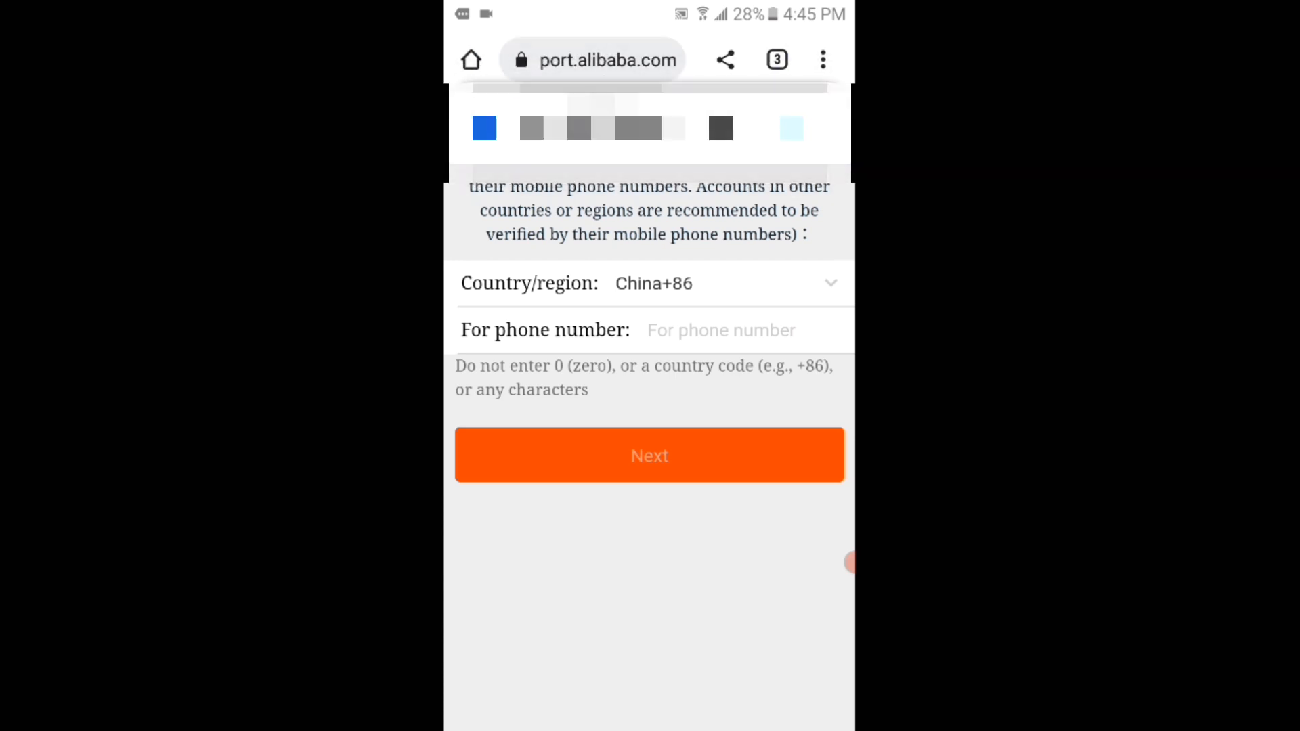
pyautogui.scroll(3)
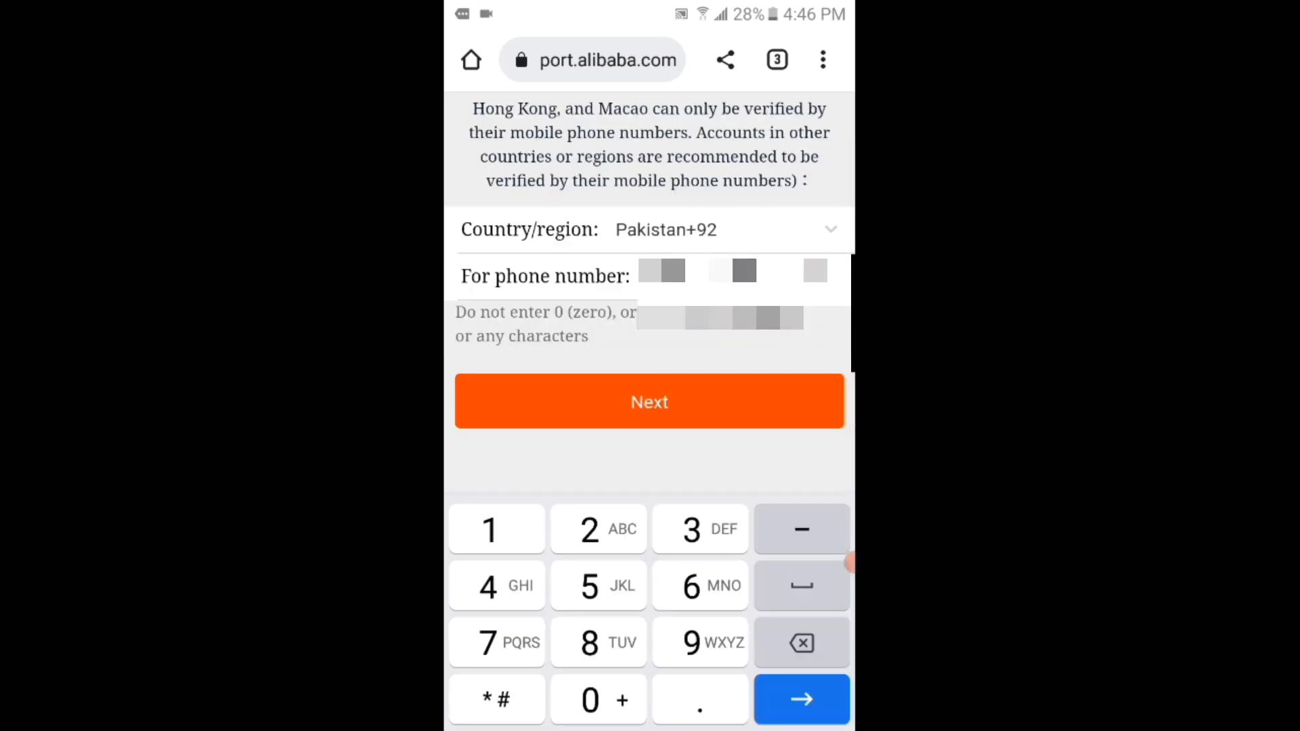
pyautogui.click(649, 401)
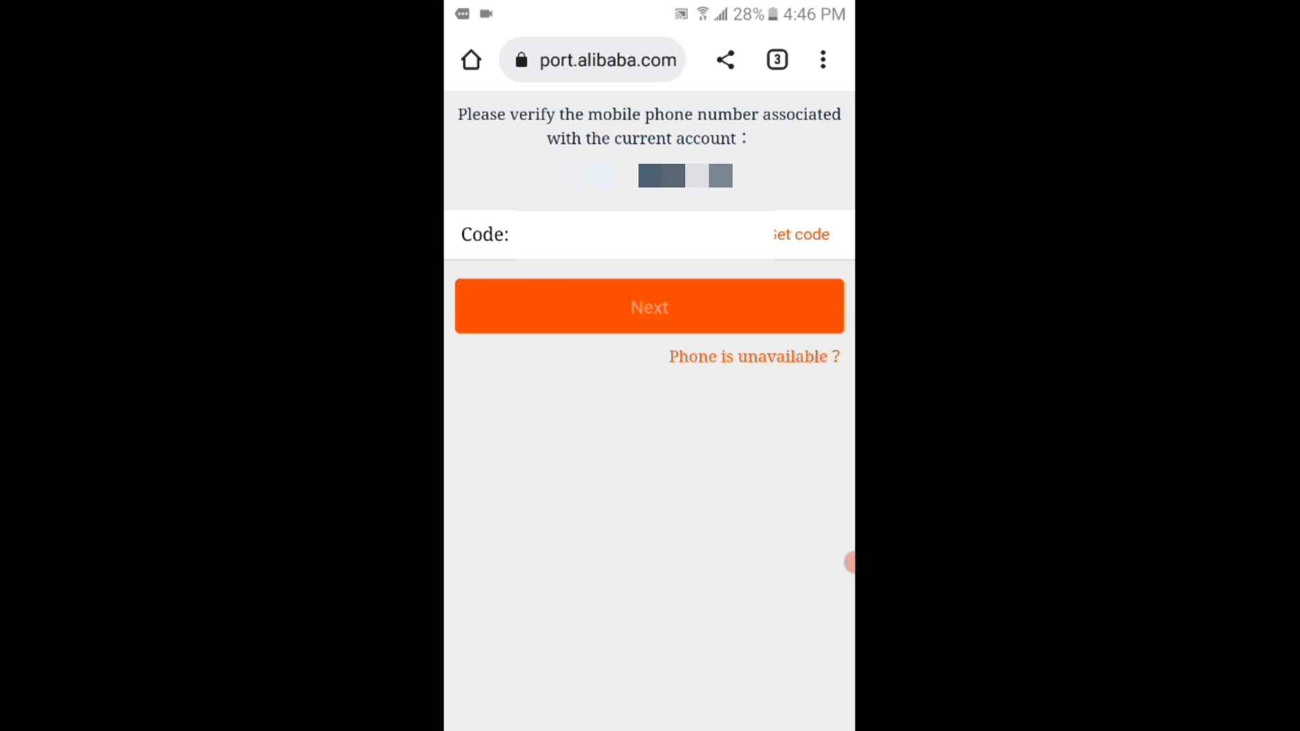
# Verify the phone with the SMS code and acknowledge the Success screen, landing on sign-in.
pyautogui.click(800, 235)
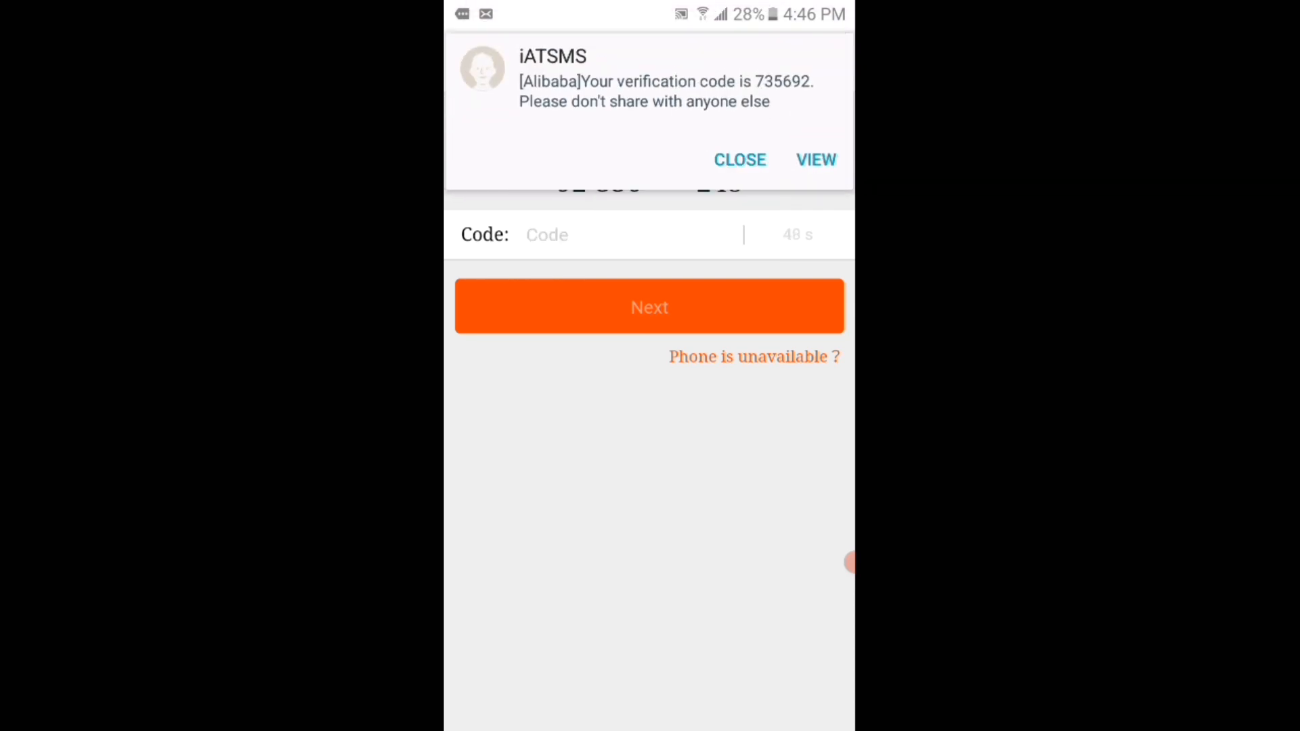
pyautogui.click(628, 235)
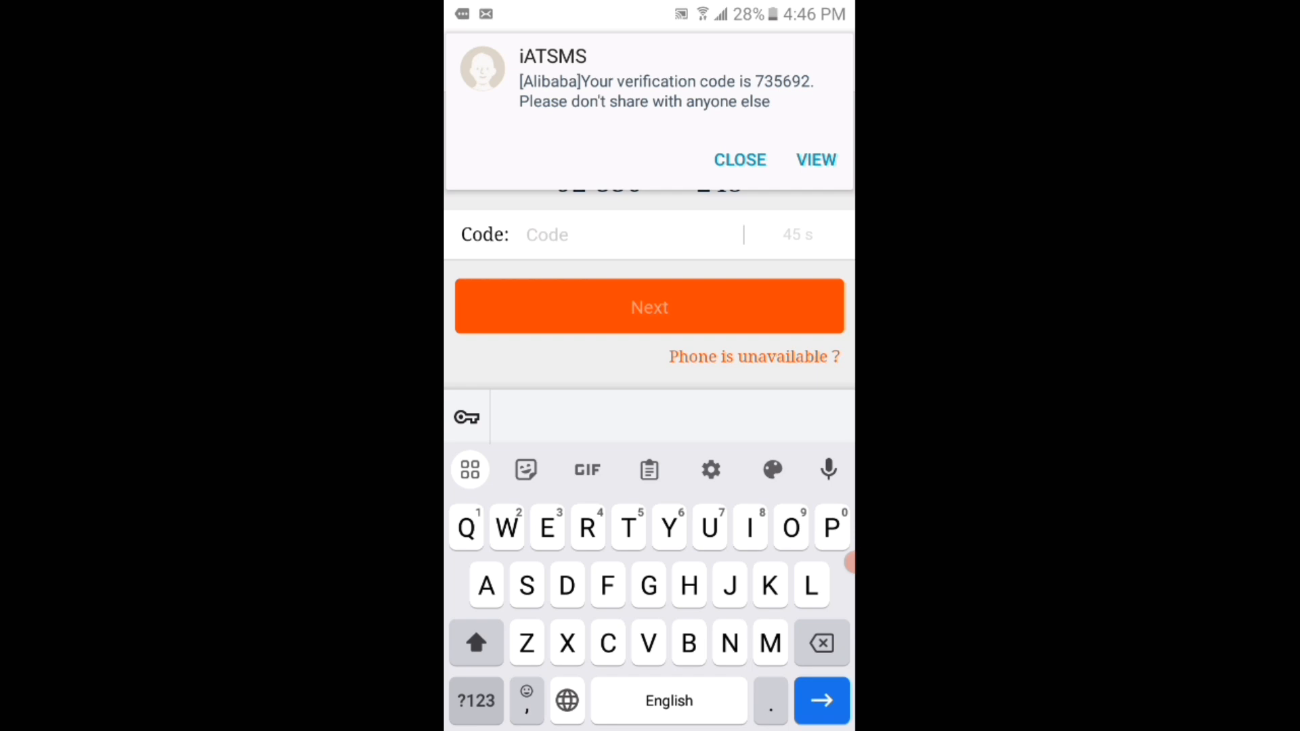
pyautogui.click(475, 701)
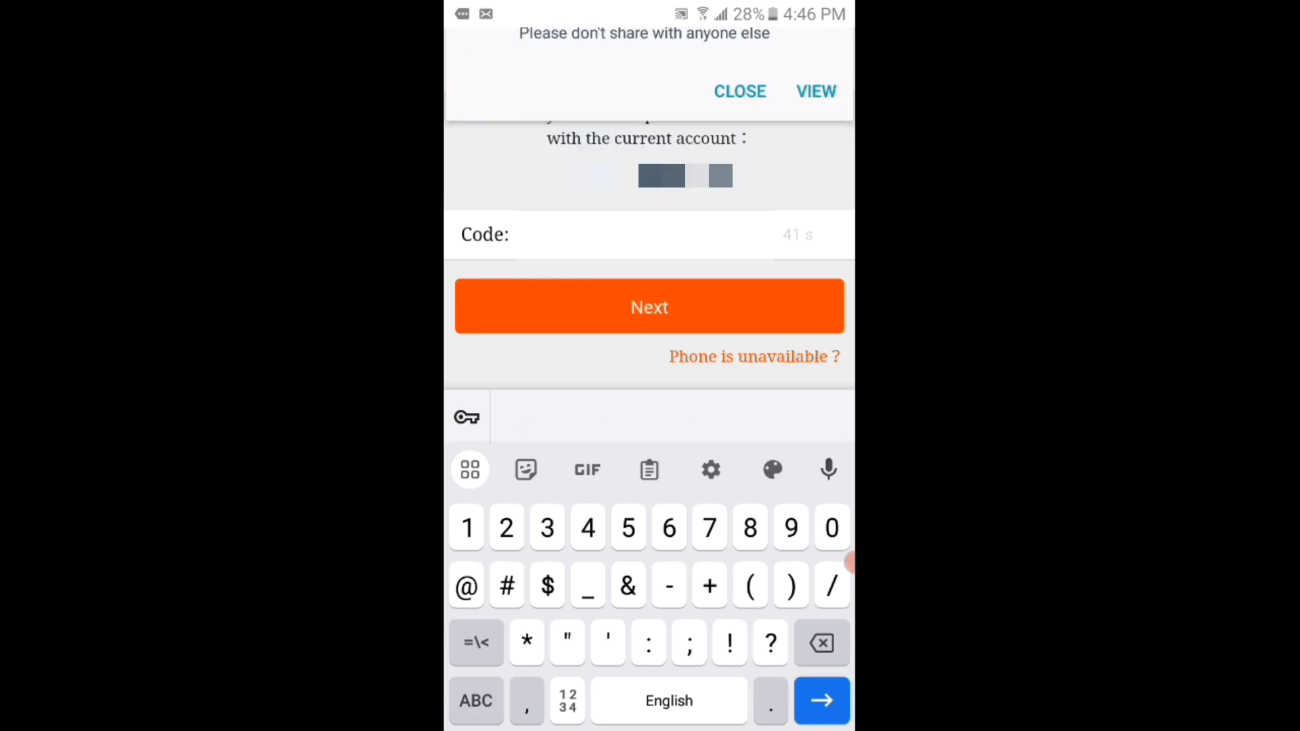
pyautogui.click(738, 91)
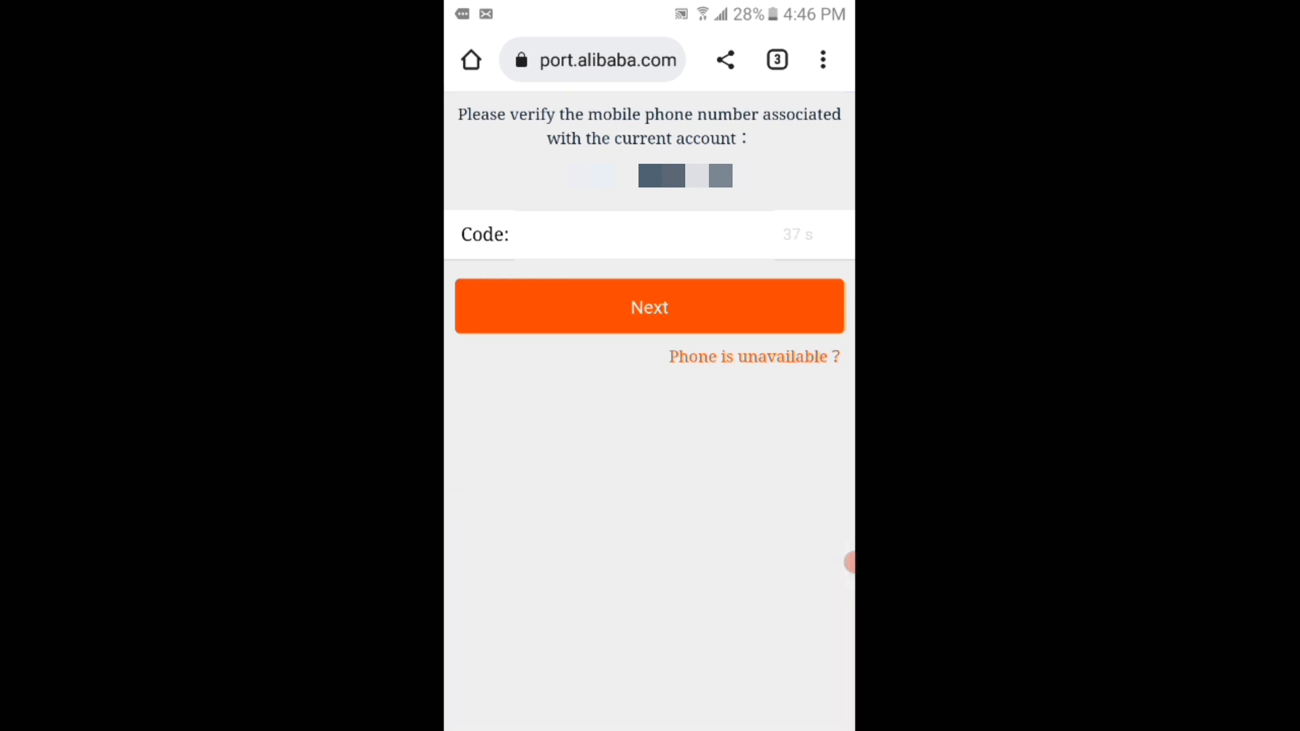
pyautogui.click(650, 307)
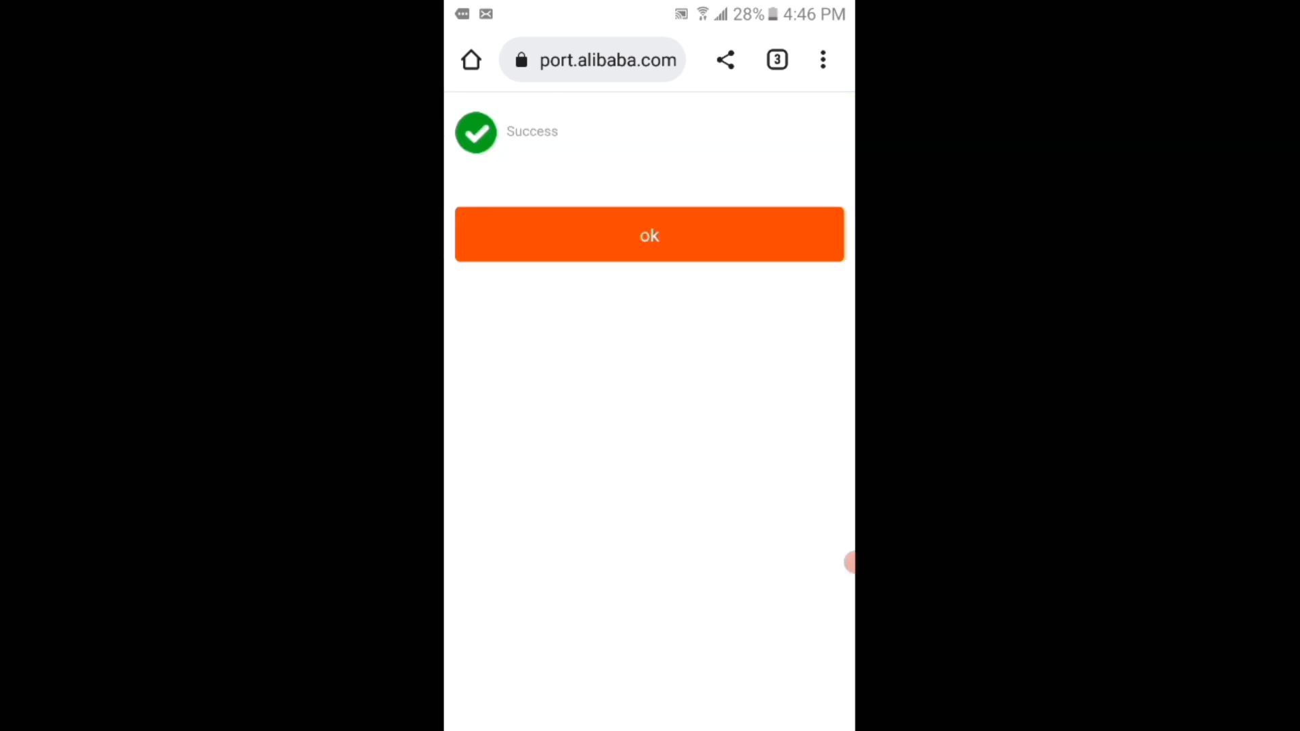
pyautogui.click(649, 235)
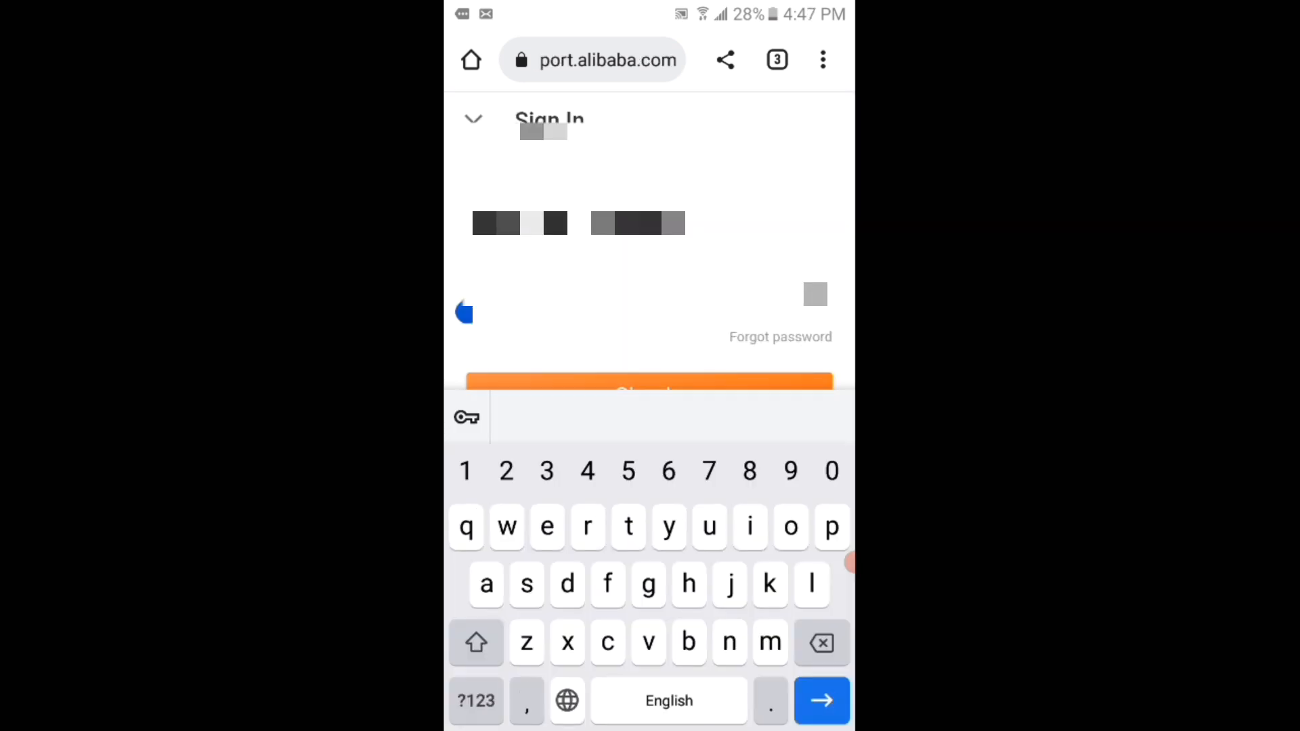